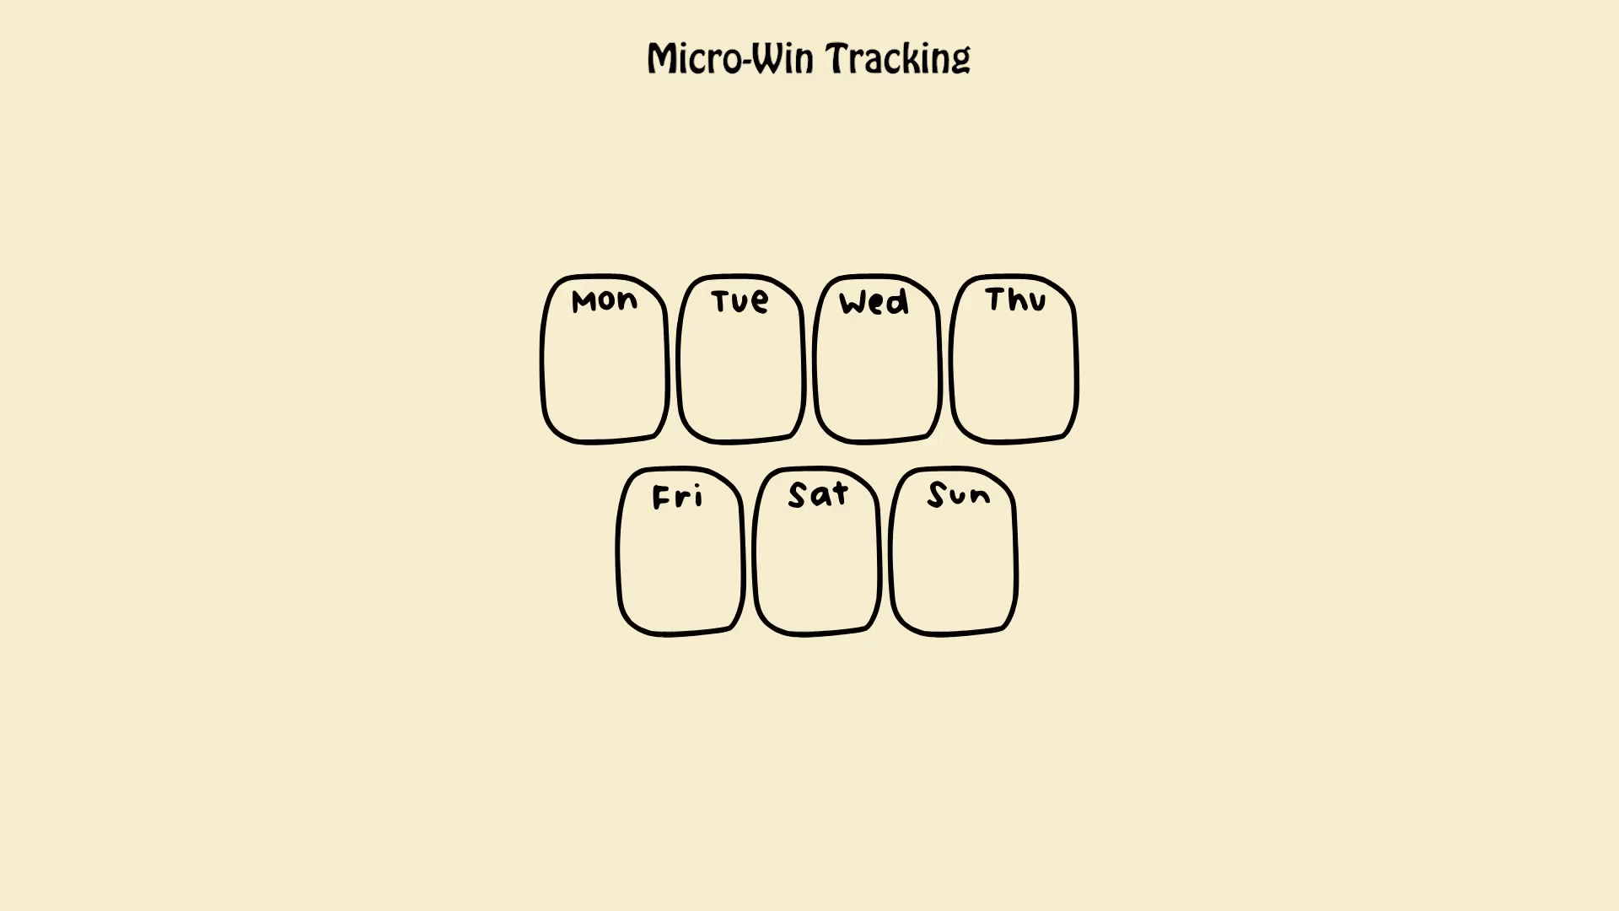
left_click(604, 360)
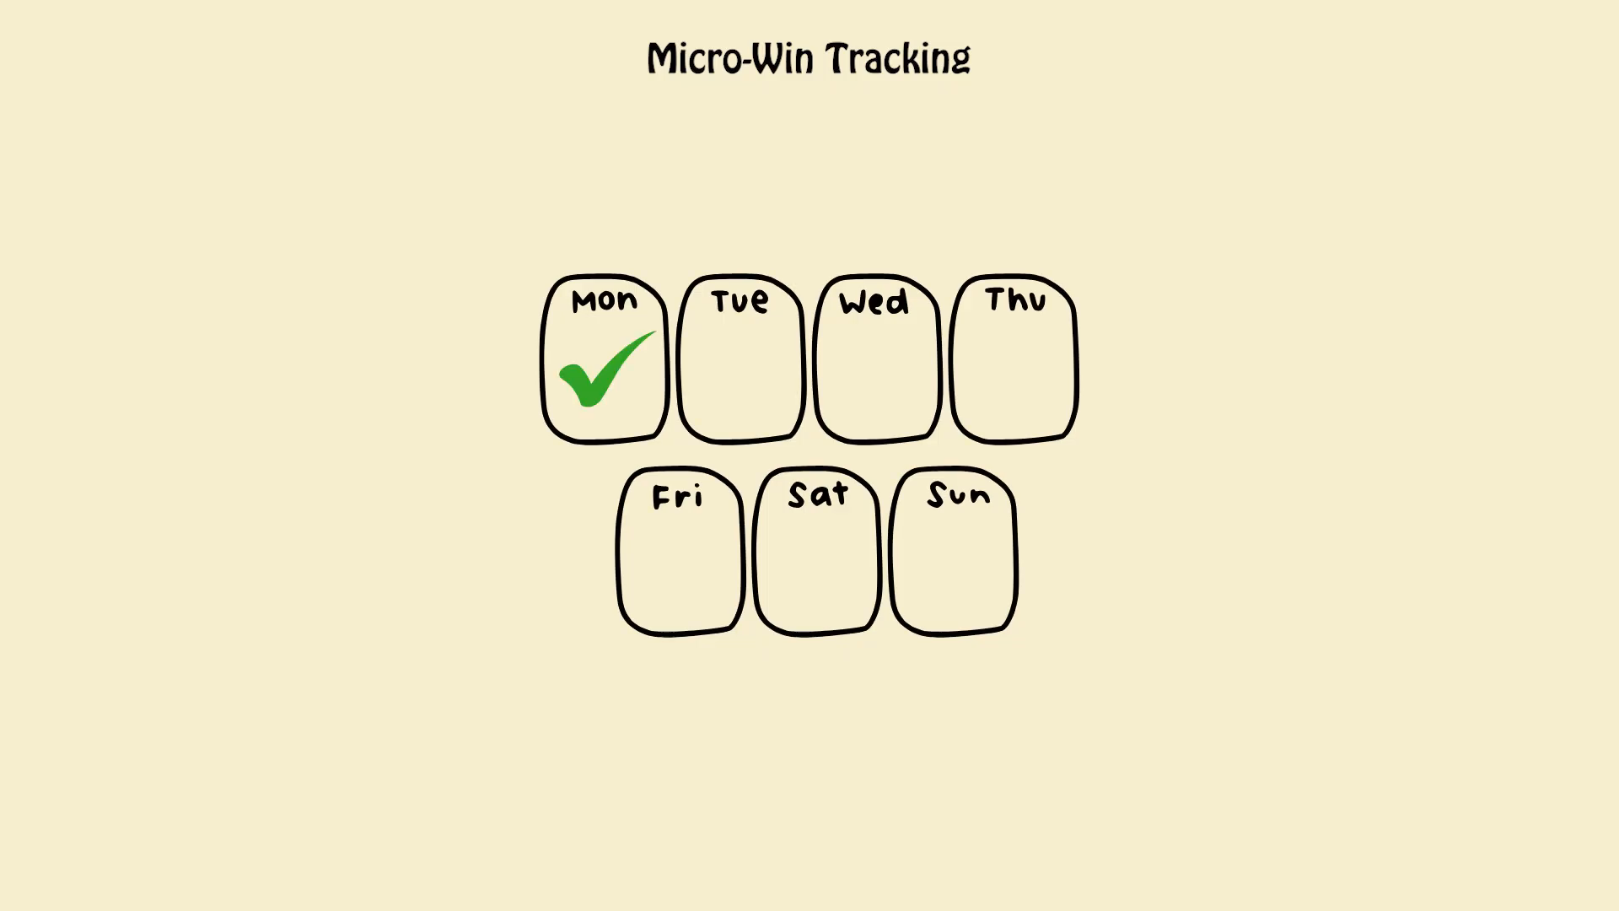